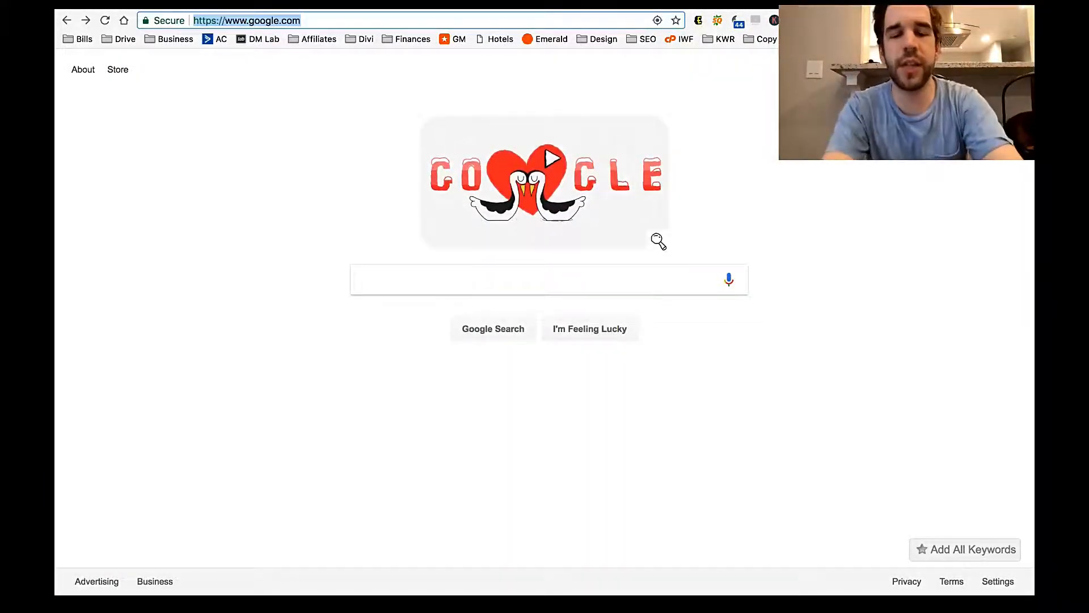
Go to thehoth.com/search-engine-rankings/ and scroll down to the Domain field.
type("thehoth.com/search-engine-rankings/")
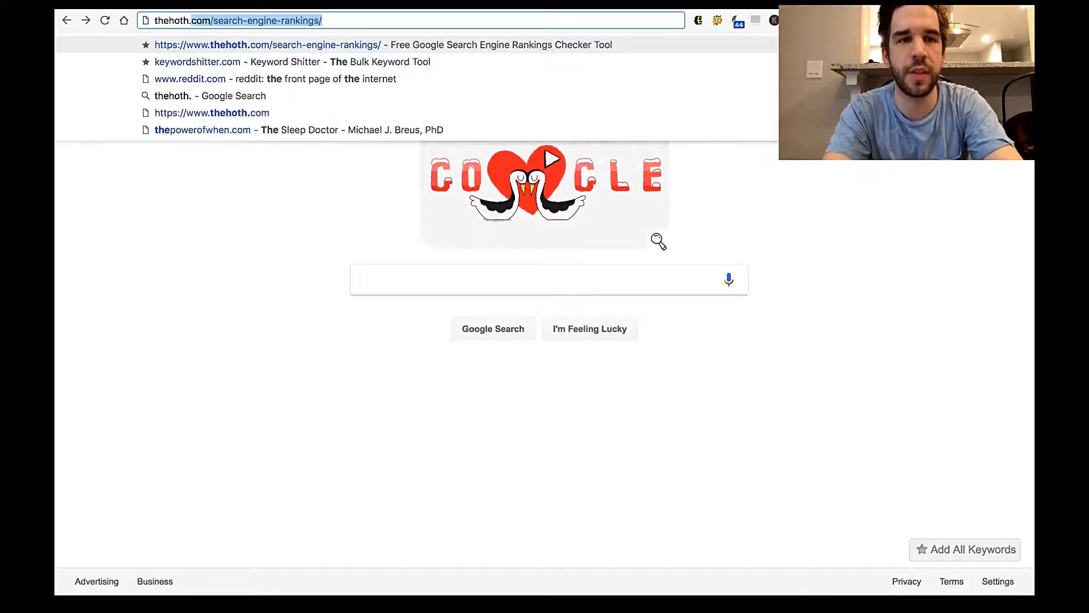
type("se")
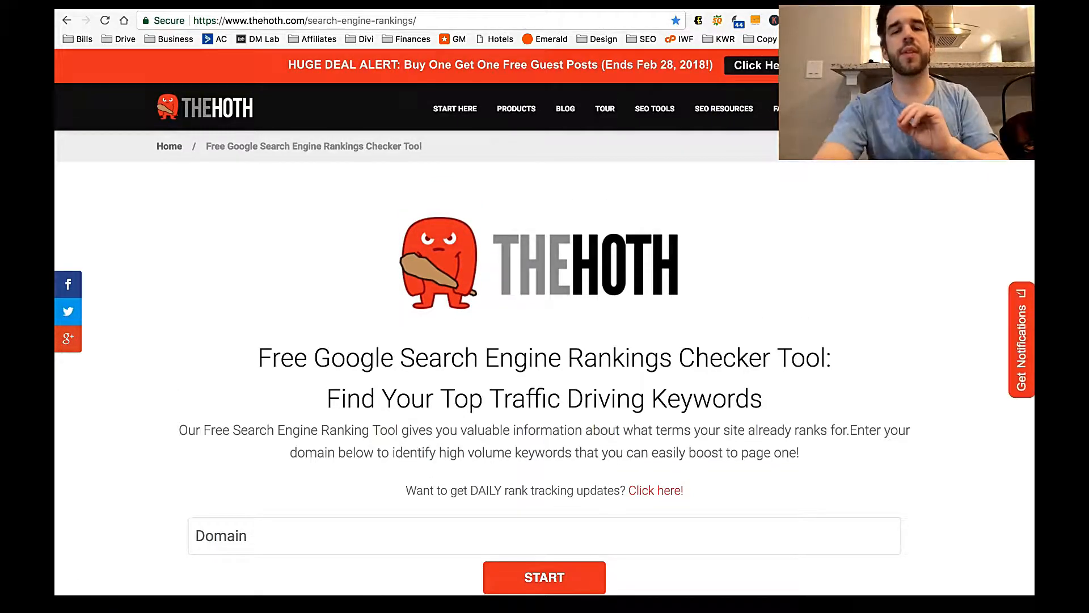
scroll("down", 3)
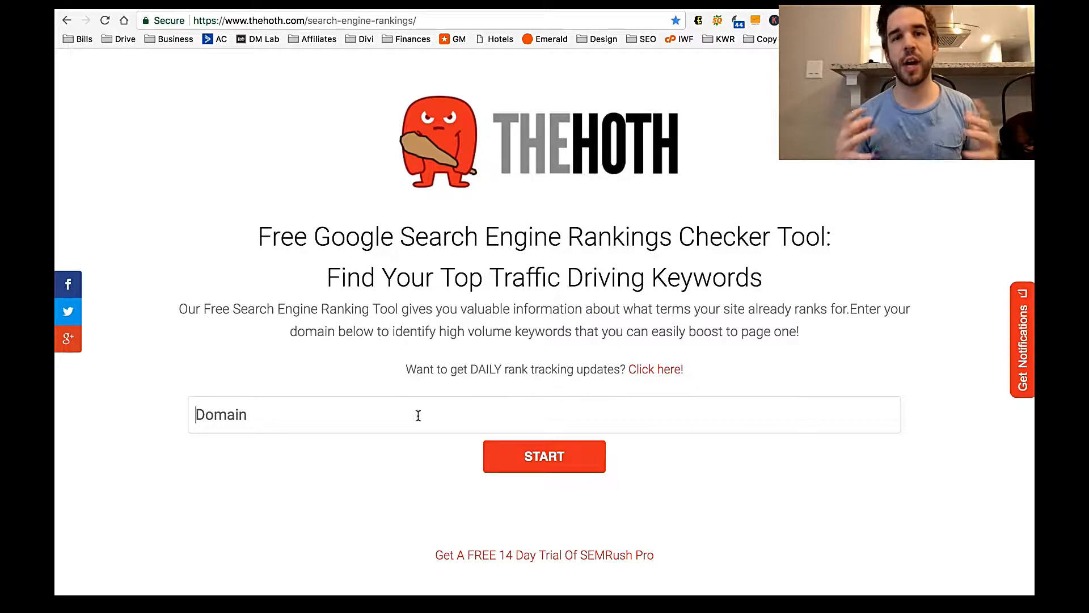
Run a rankings check for uptowndownentertainment.com and scroll to its keyword results.
type("u")
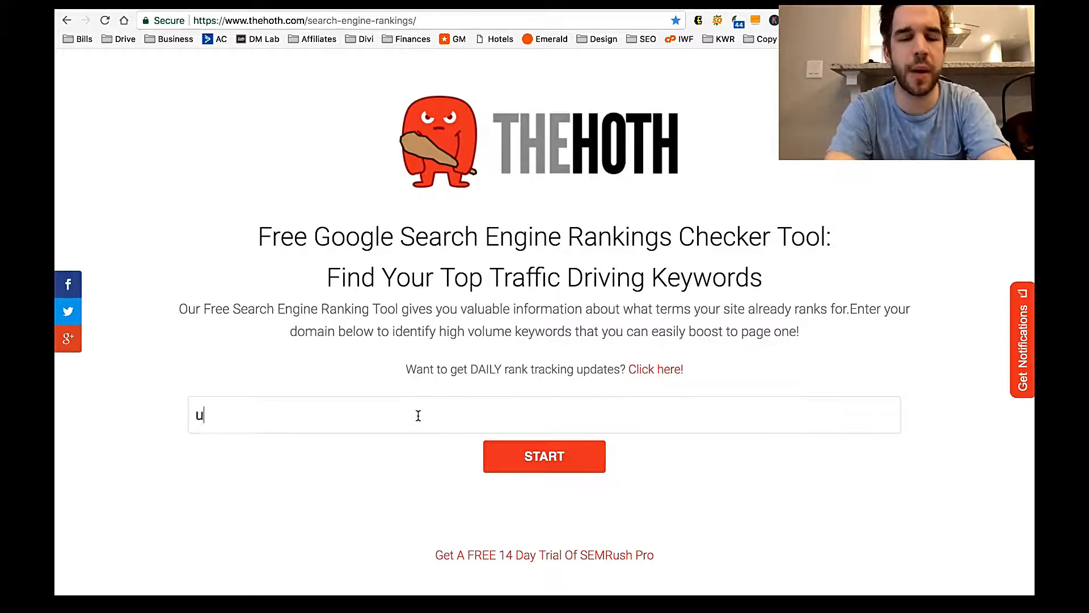
type("ptowndownentertai")
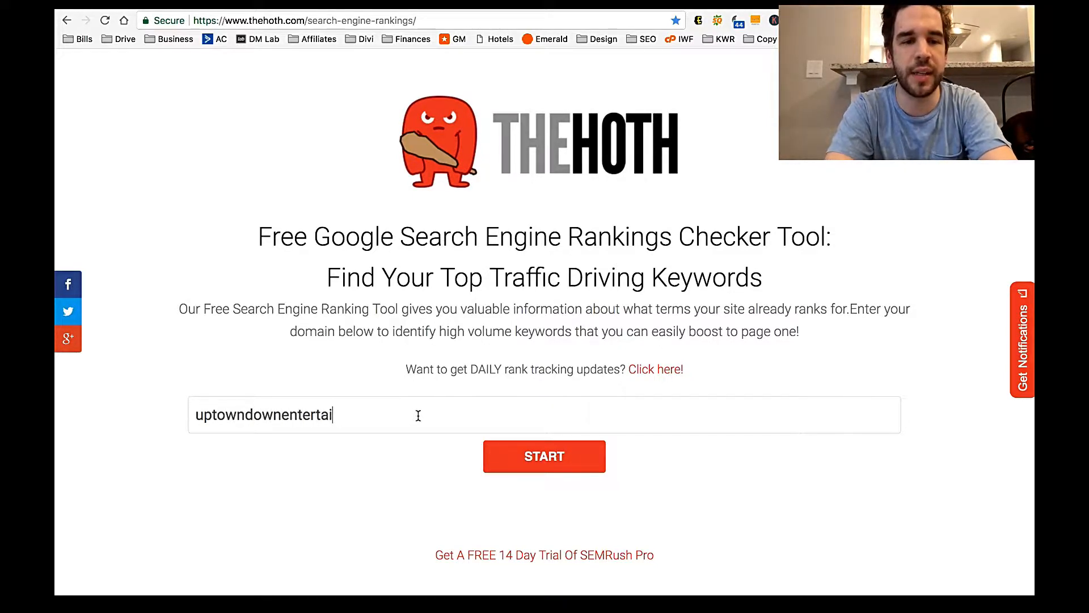
left_click(543, 457)
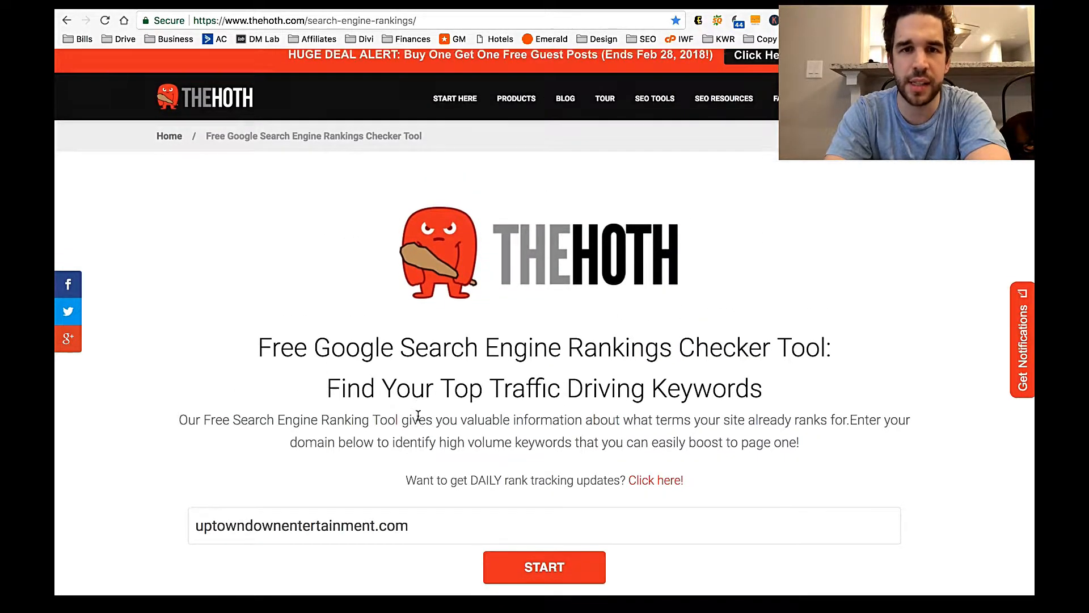
left_click(544, 567)
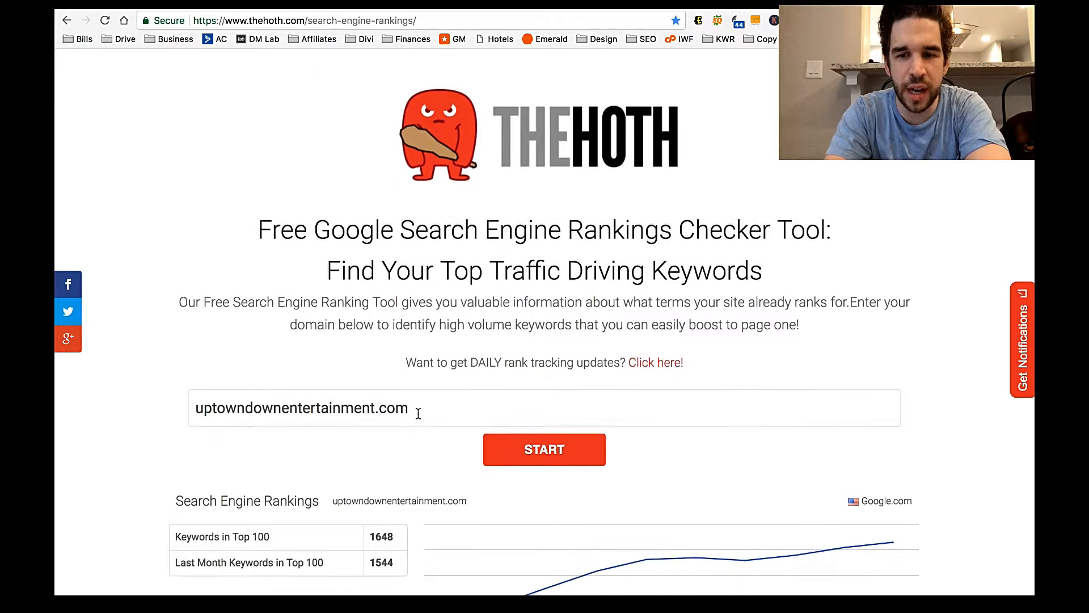
scroll("down", 3)
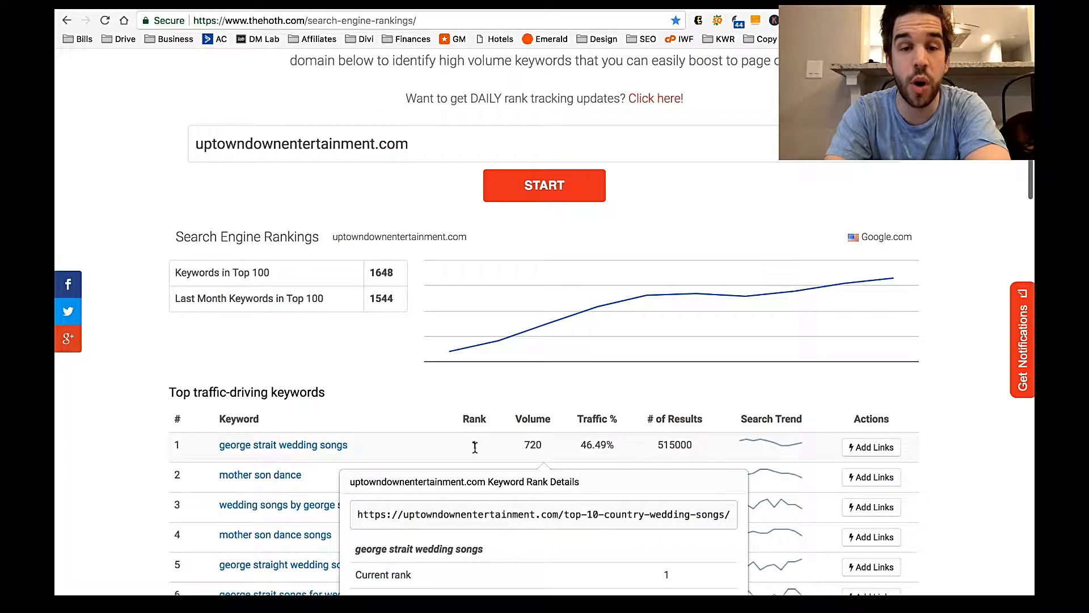
mouse_move(349, 453)
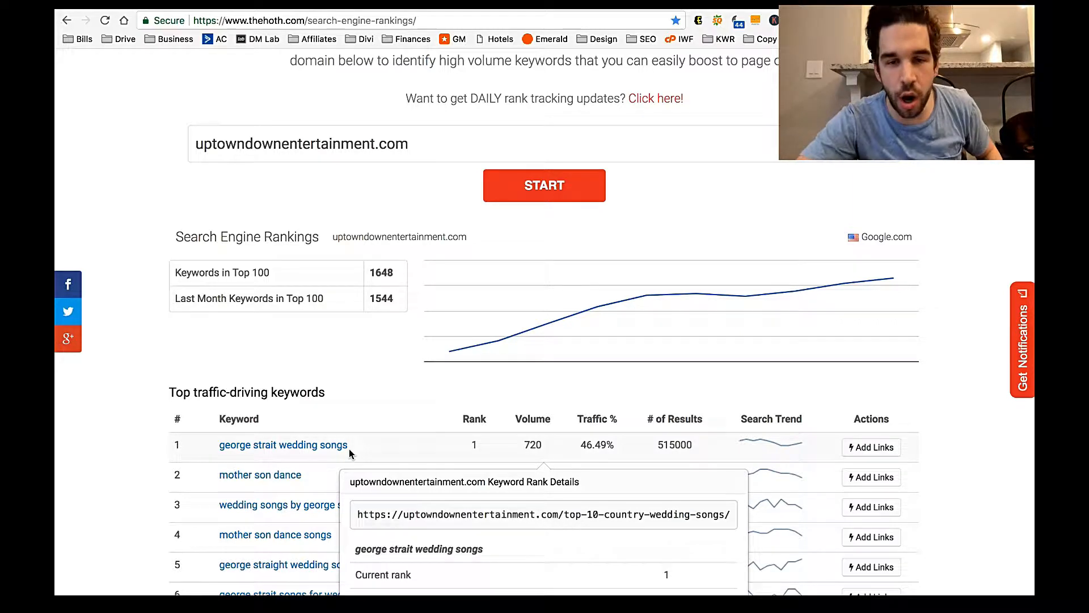
mouse_move(546, 454)
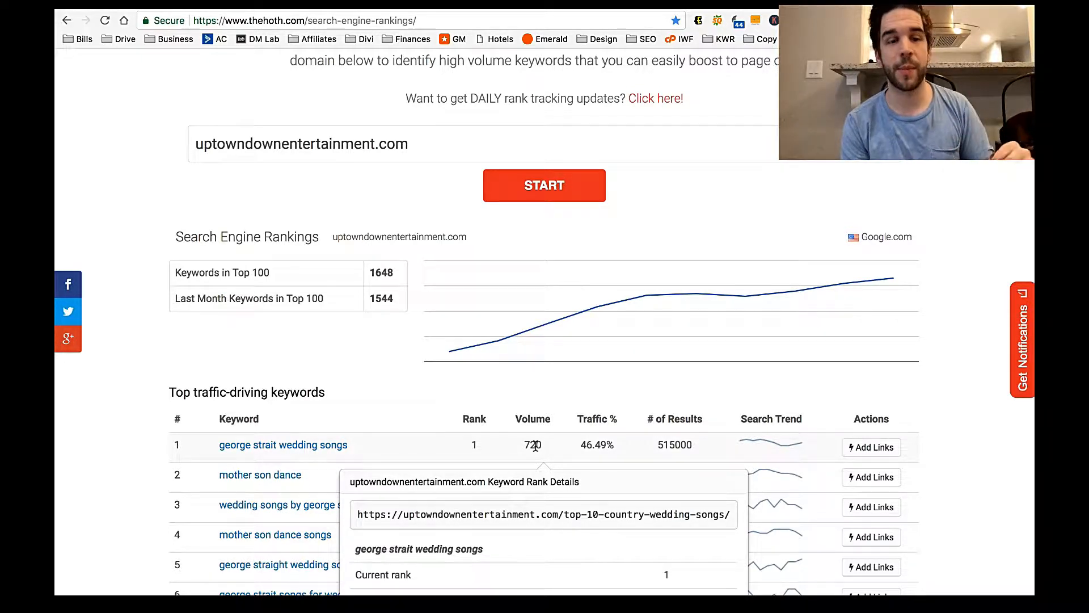
scroll("down", 3)
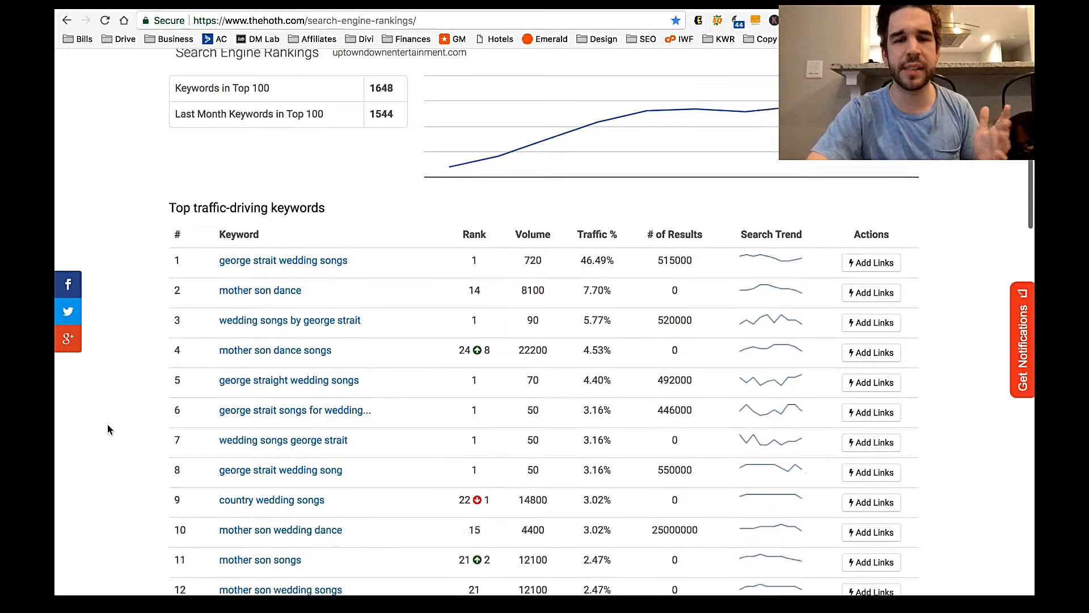
scroll("up", 3)
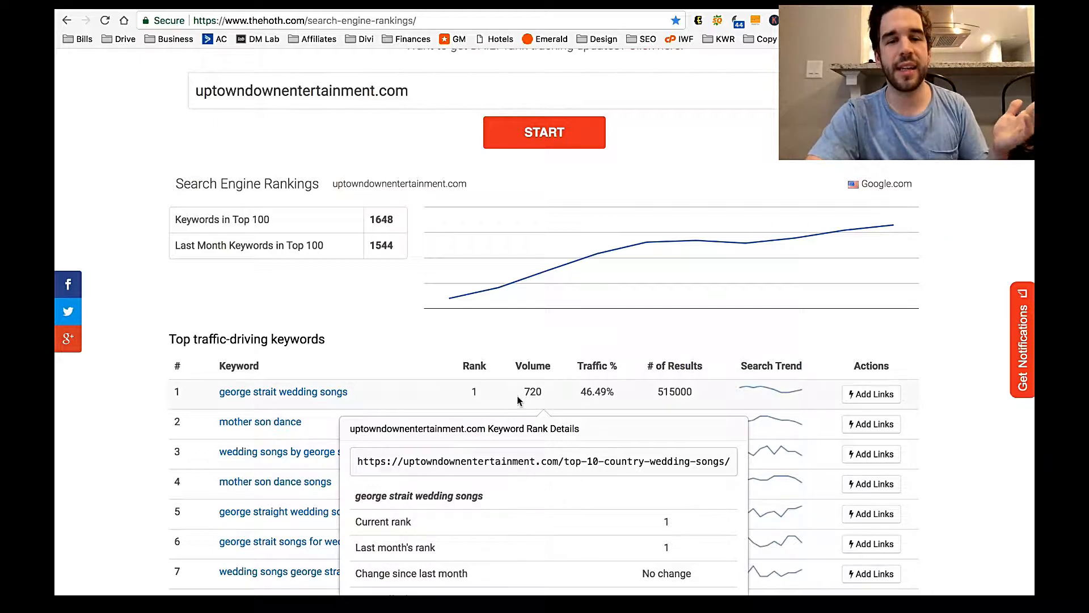
mouse_move(575, 397)
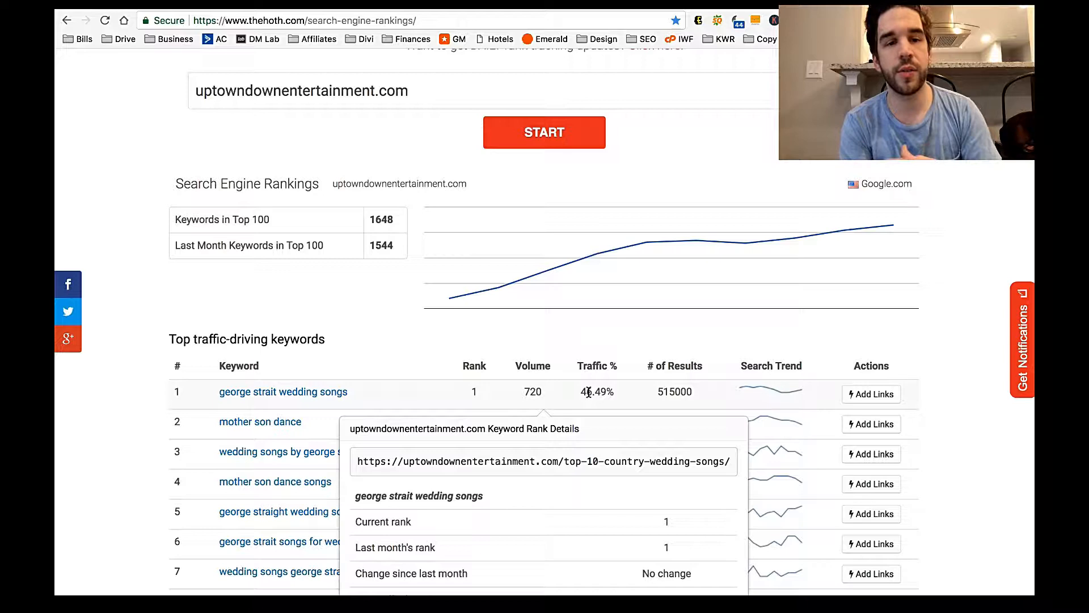
scroll("up", 3)
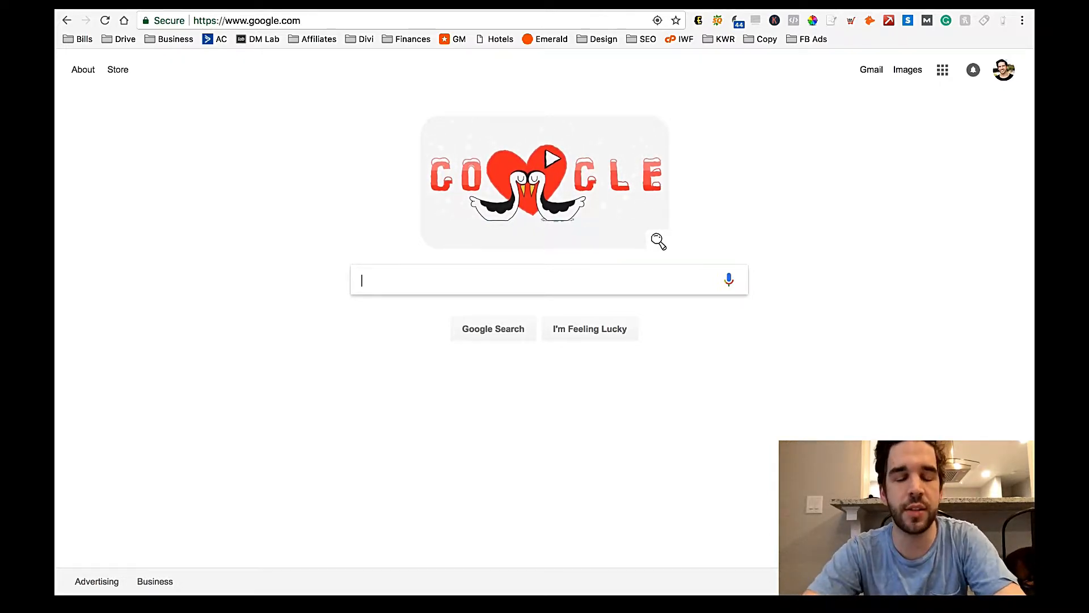
Open a new incognito window with Shift+Cmd+N.
key("Shift+Cmd+N")
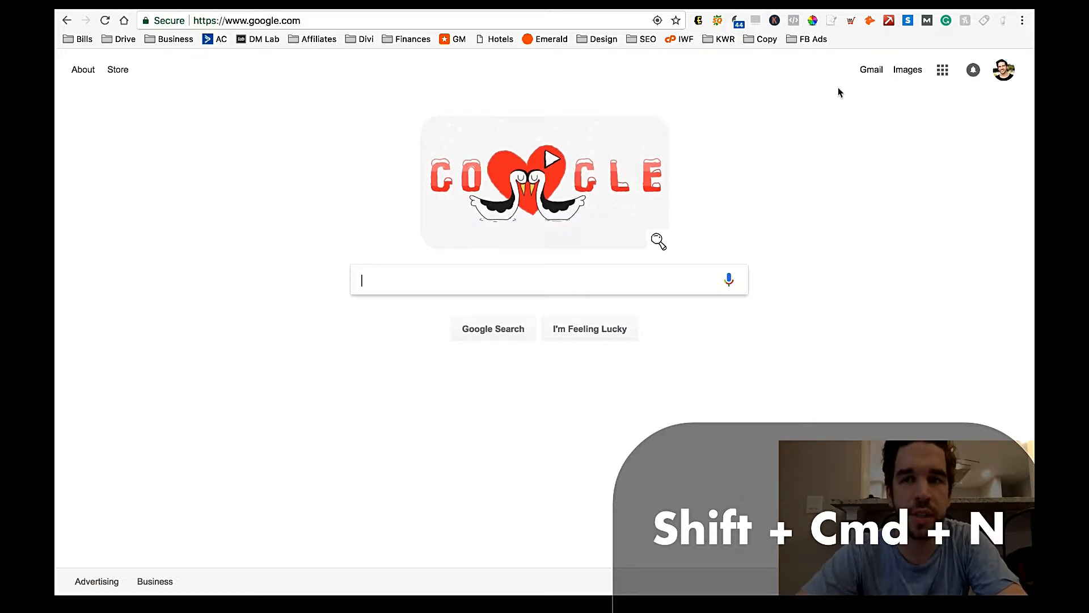
left_click(1021, 21)
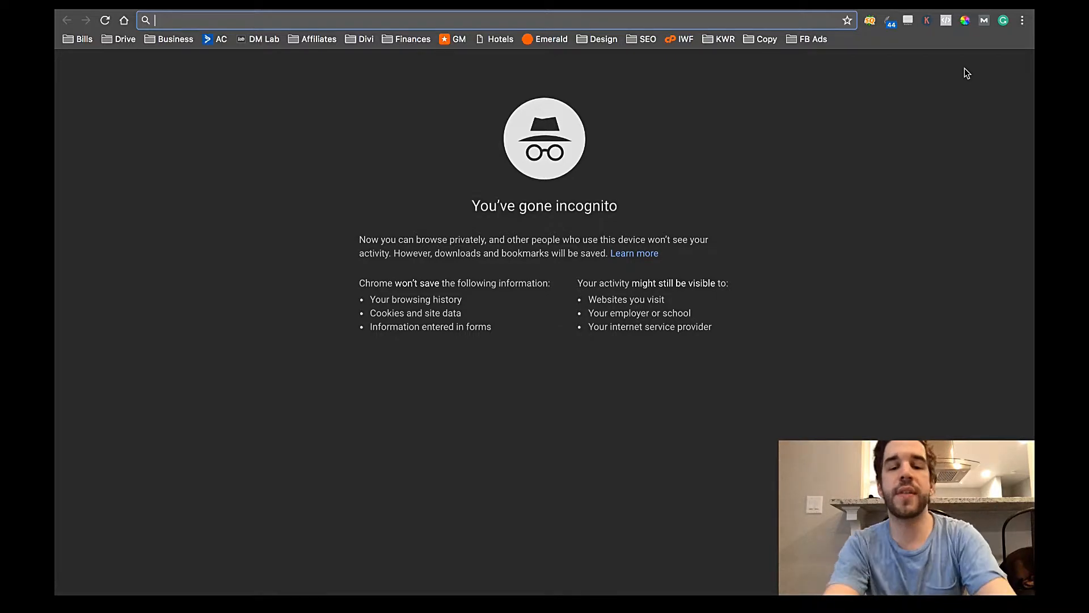
type("los angeles")
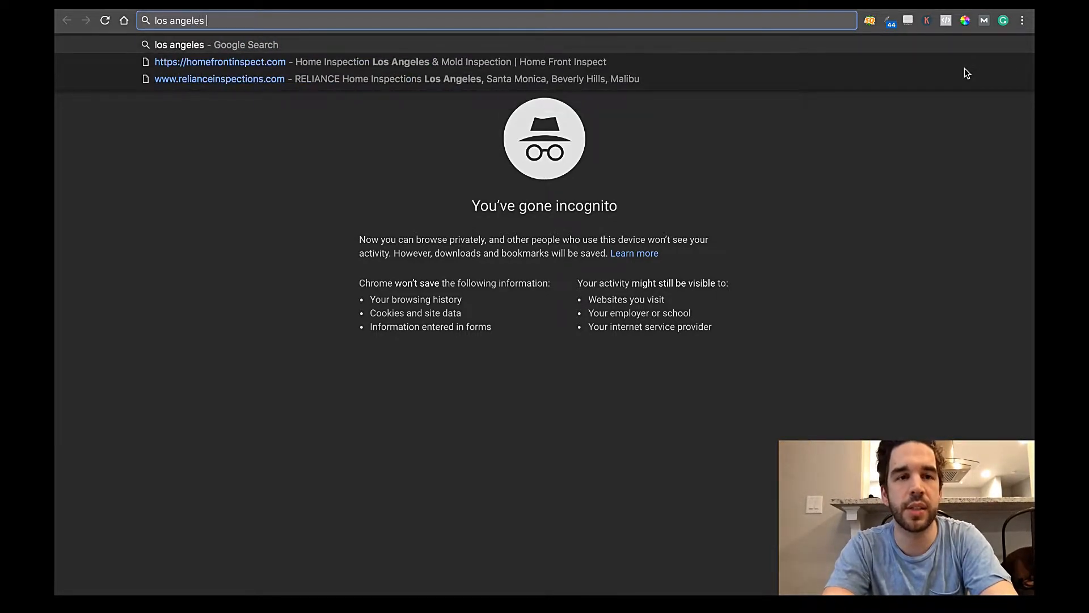
key("Return")
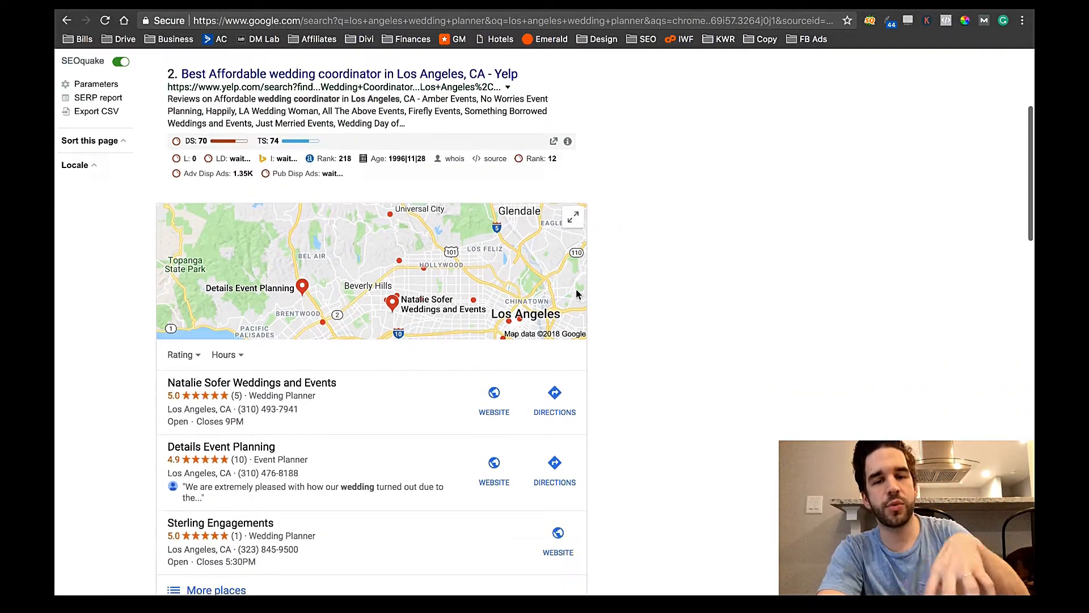
scroll("up", 3)
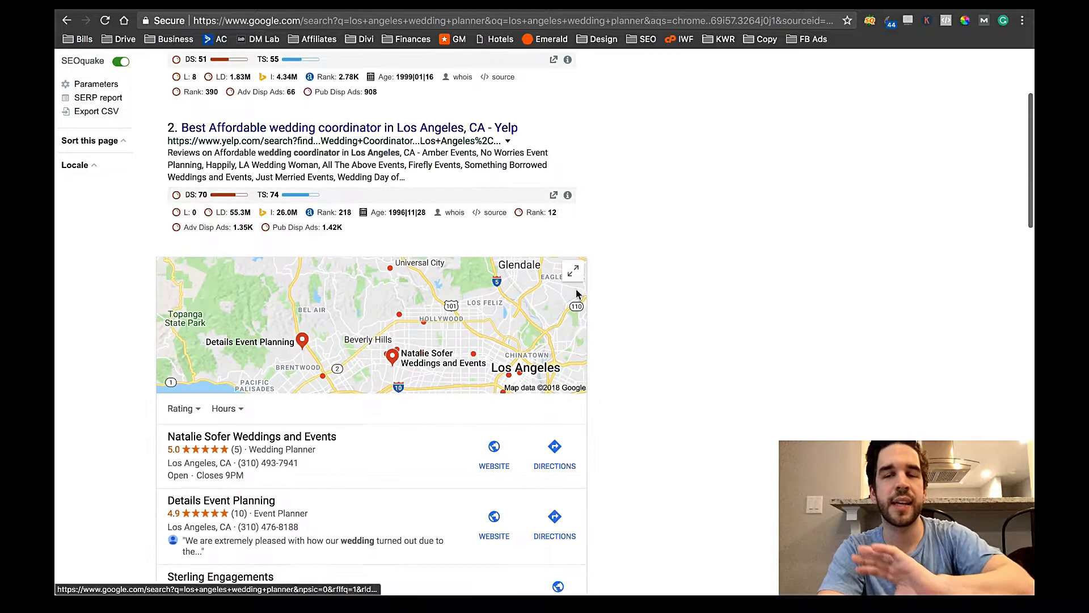
scroll("up", 3)
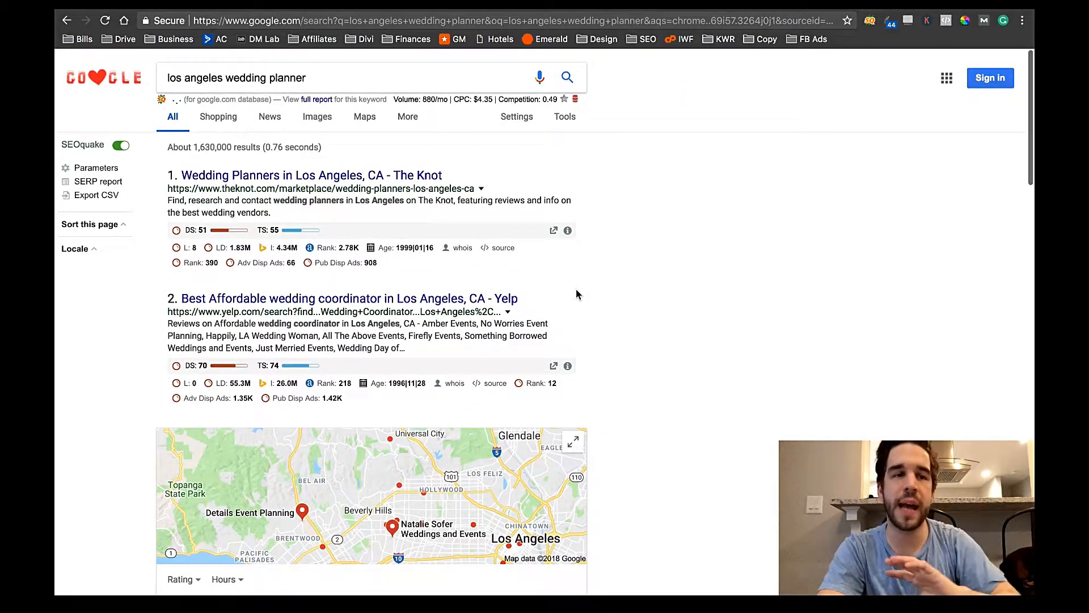
scroll("down", 3)
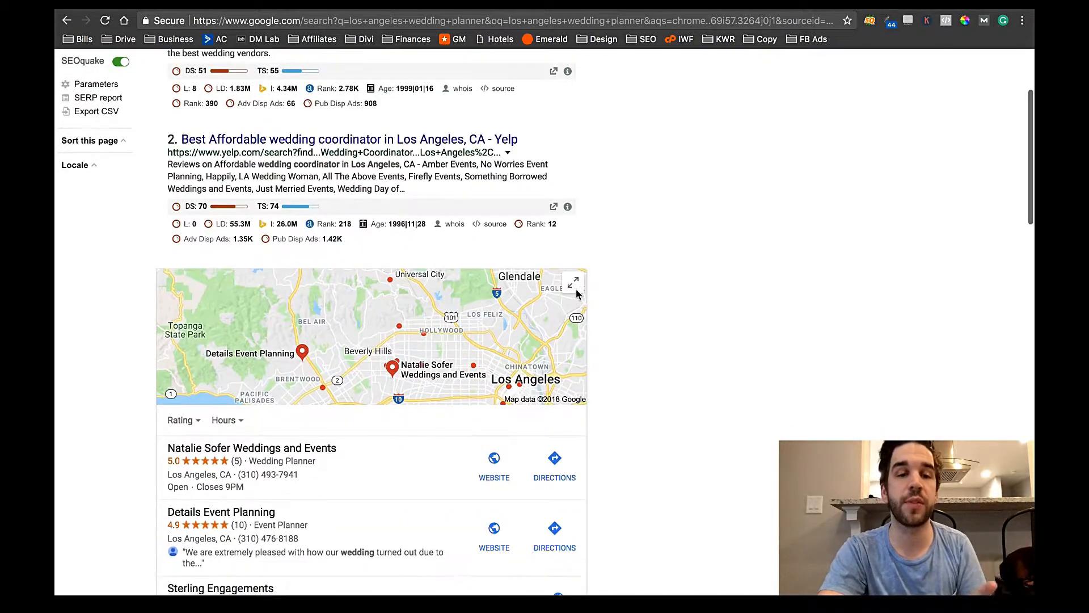
scroll("down", 3)
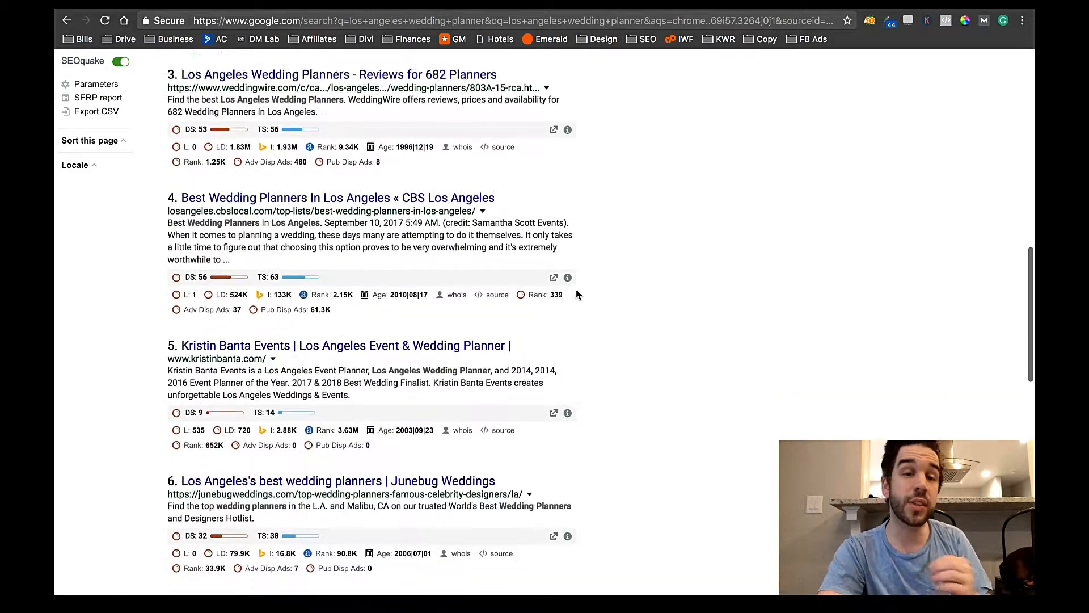
scroll("down", 3)
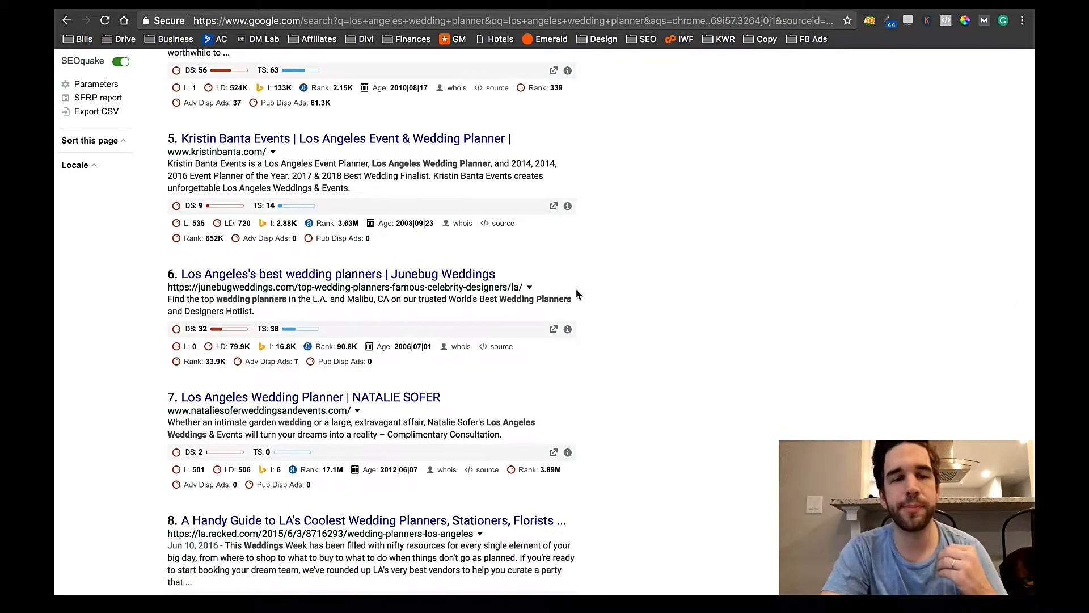
scroll("down", 3)
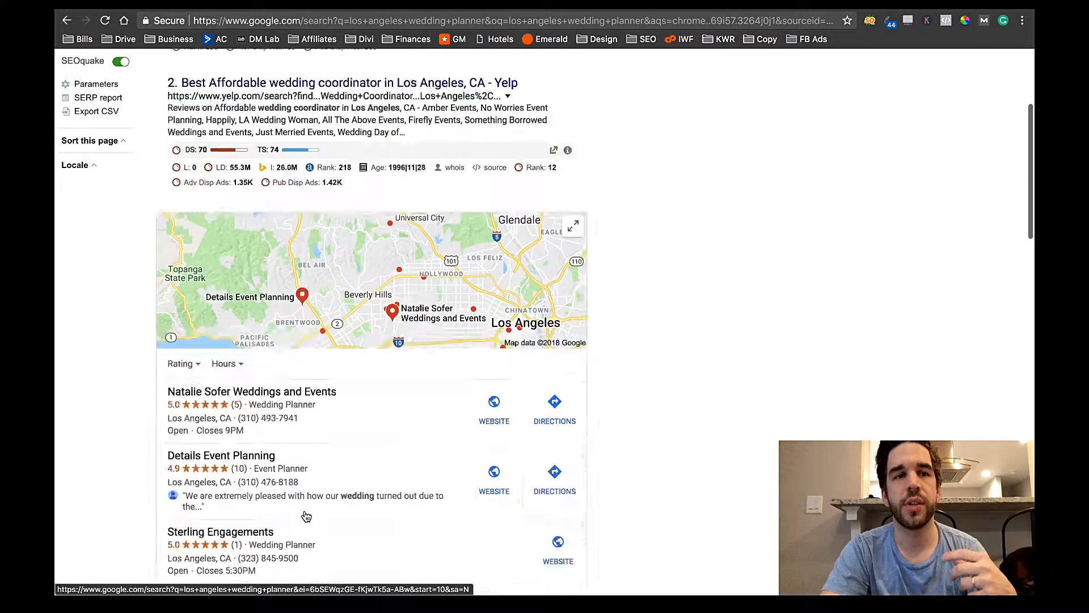
scroll("up", 3)
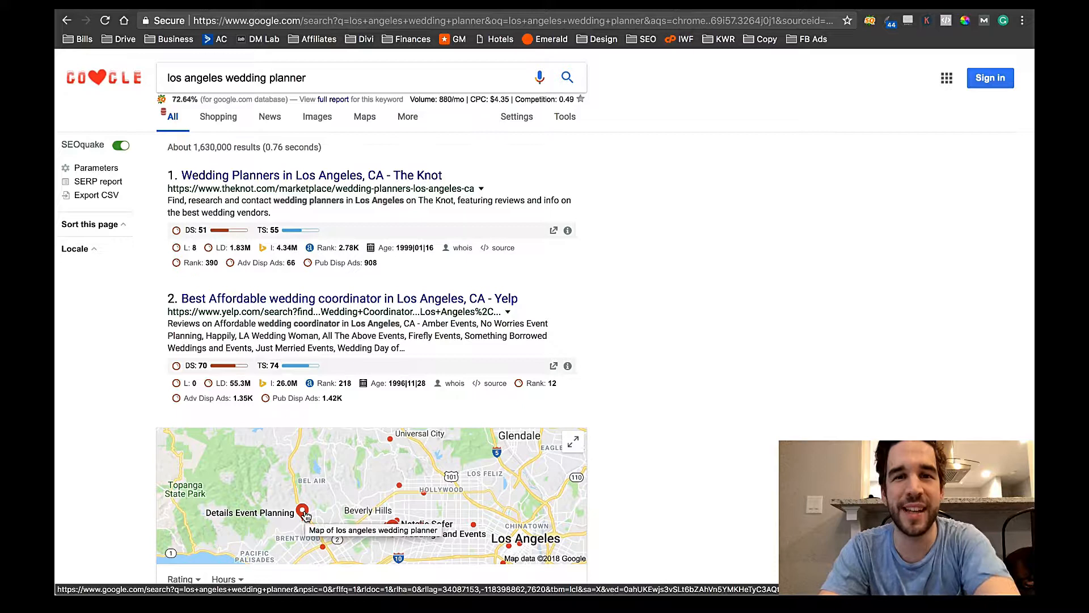
mouse_move(719, 500)
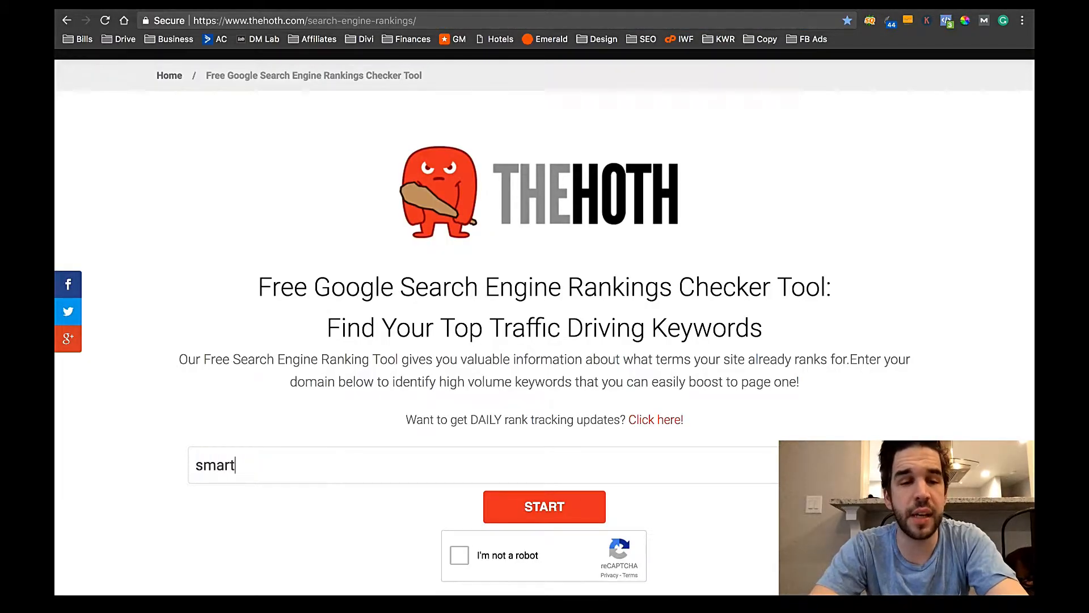
Enter smartpassiveincome.com, pass the reCAPTCHA, and start the rankings check.
type("passiveincome.c")
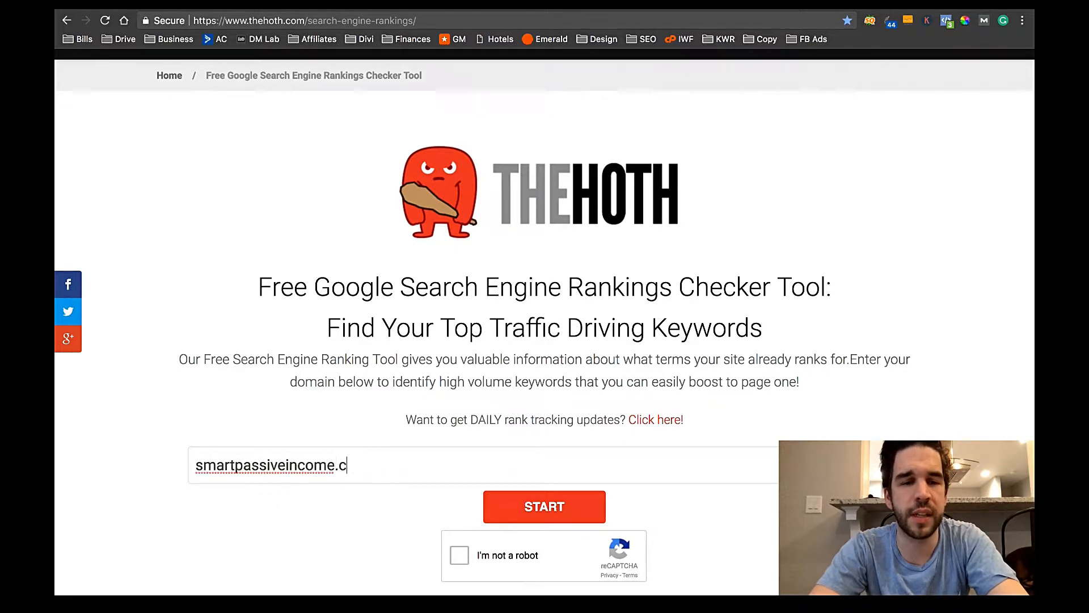
type("om")
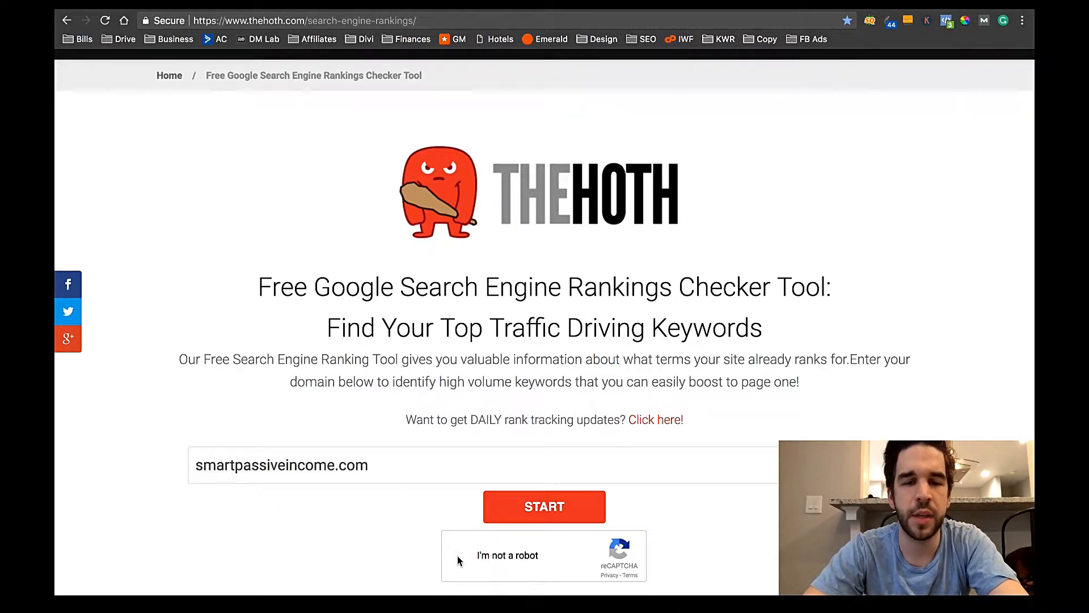
left_click(462, 555)
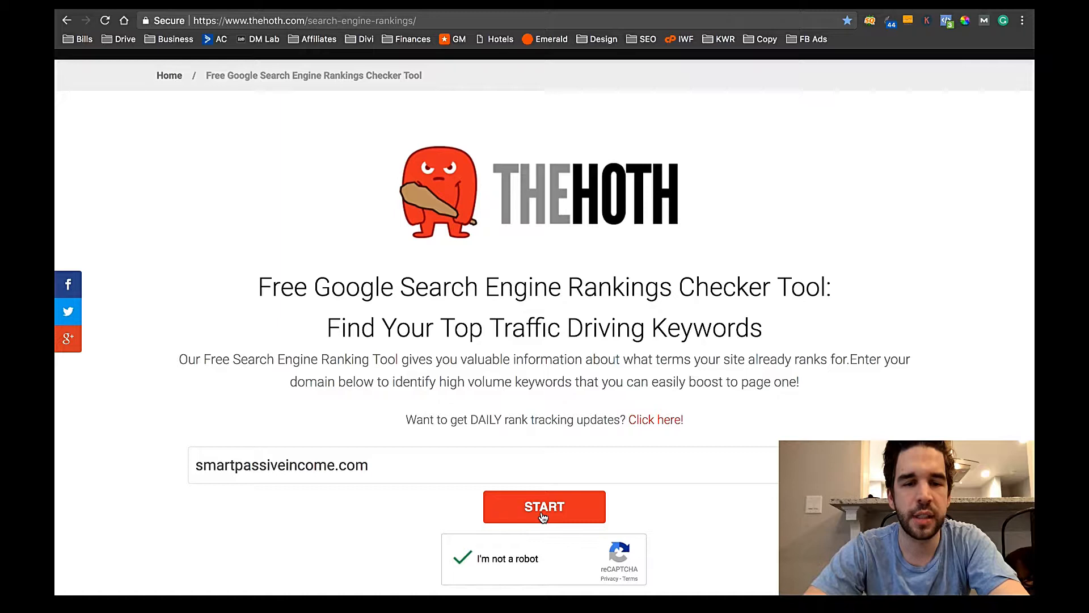
left_click(543, 506)
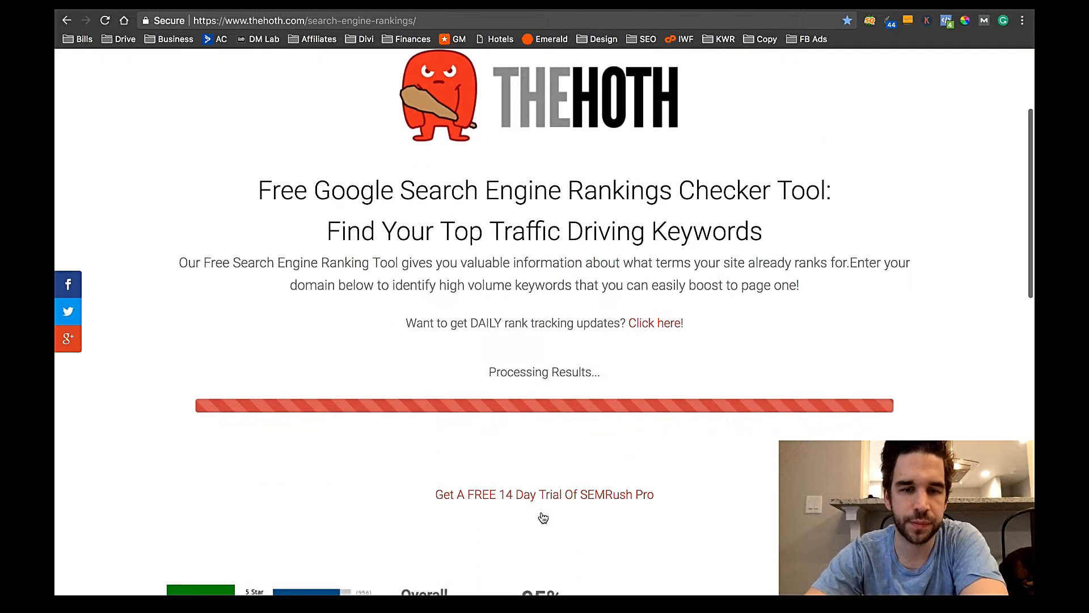
Scroll down to the rankings chart and top traffic-driving keywords table.
scroll("down", 3)
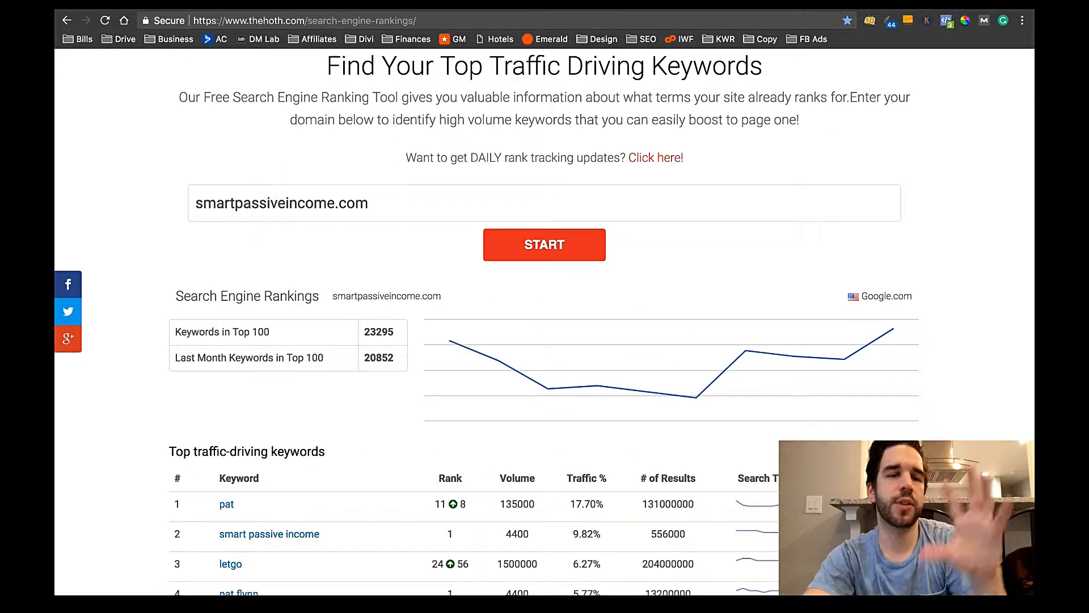
scroll("down", 3)
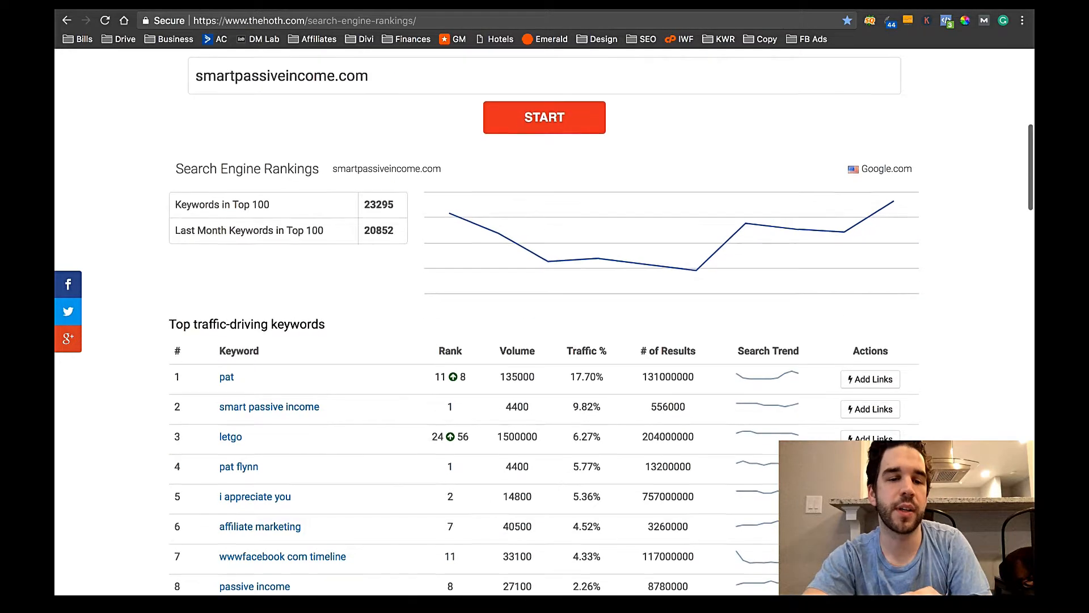
scroll("down", 3)
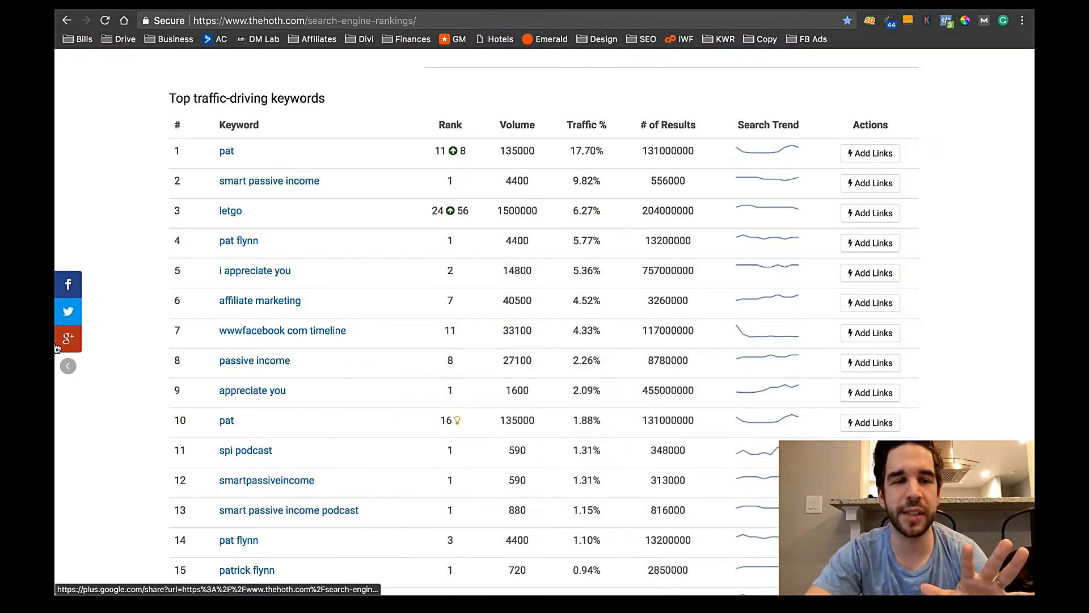
mouse_move(66, 398)
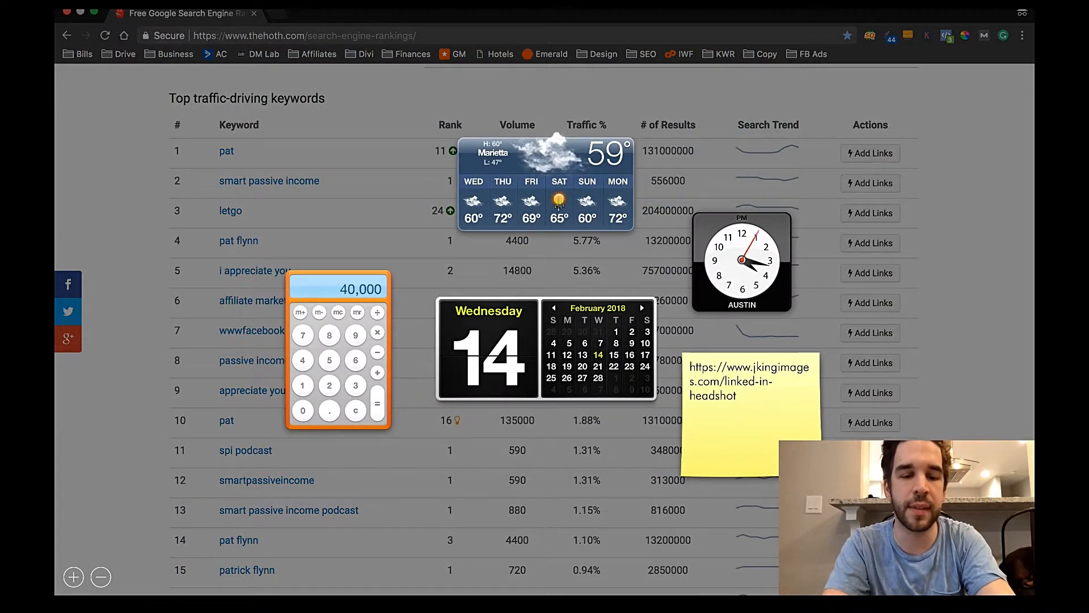
left_click(355, 410)
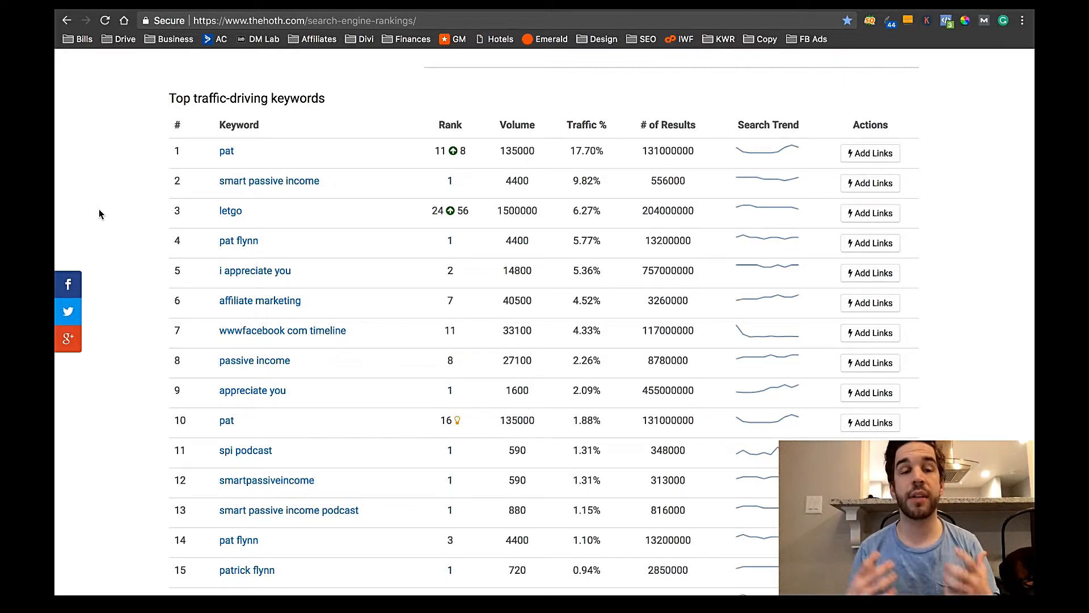
scroll("down", 3)
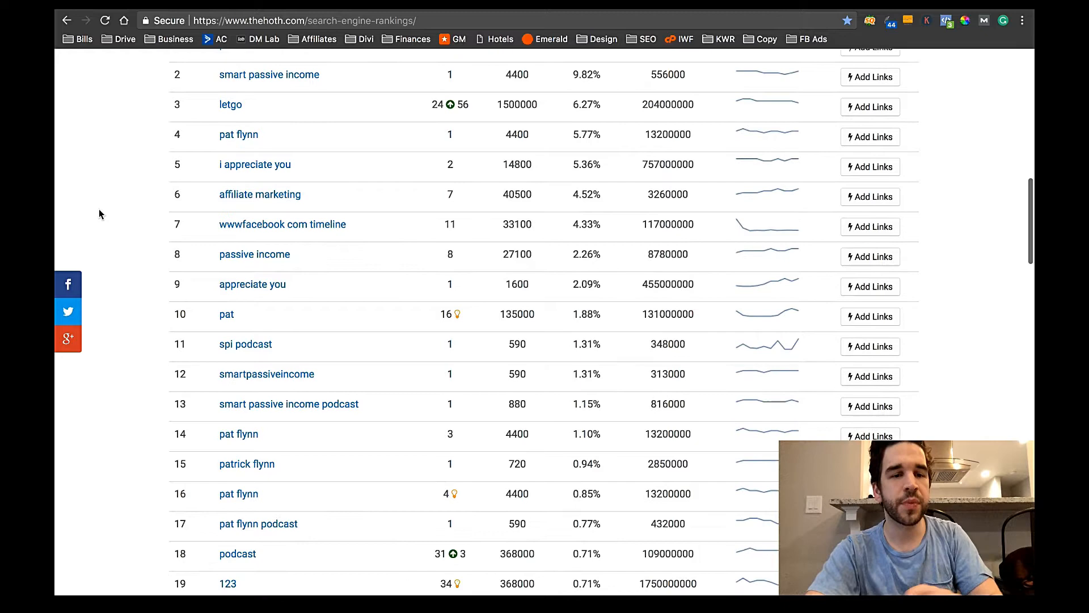
scroll("down", 3)
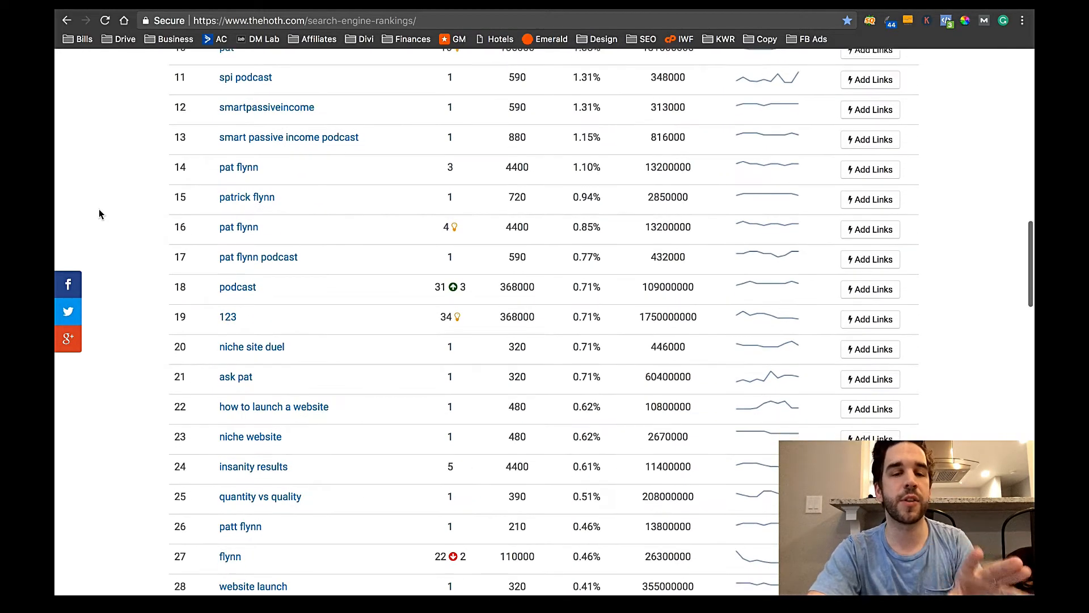
scroll("down", 3)
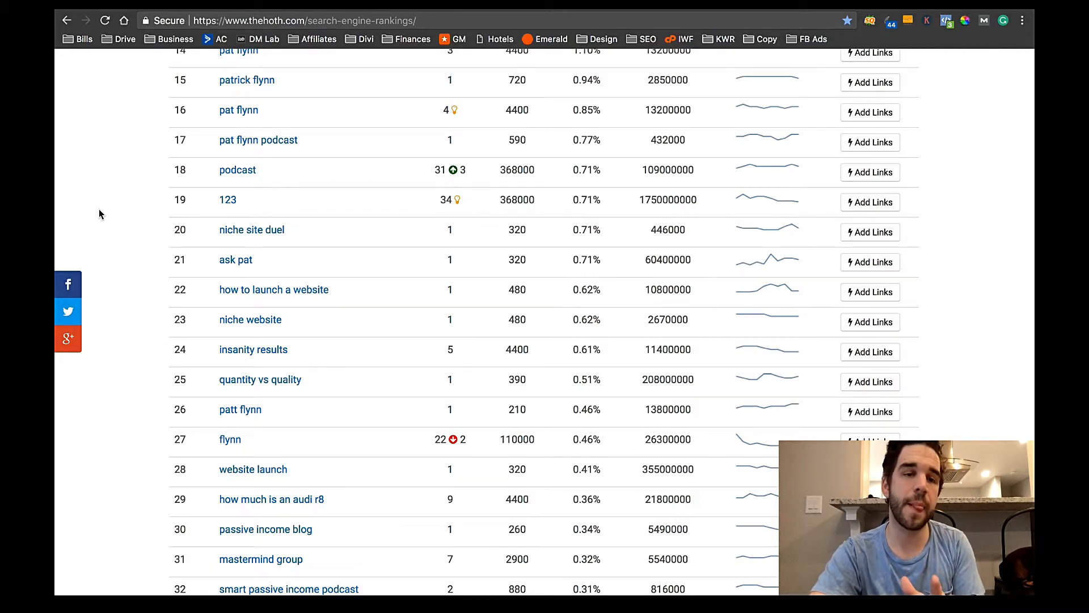
scroll("up", 3)
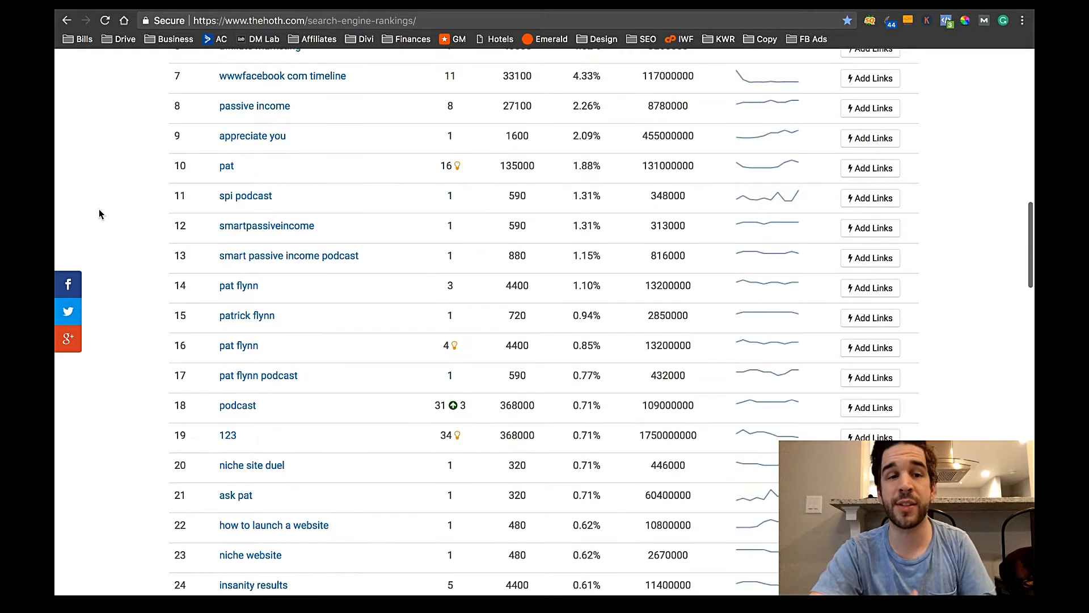
scroll("up", 3)
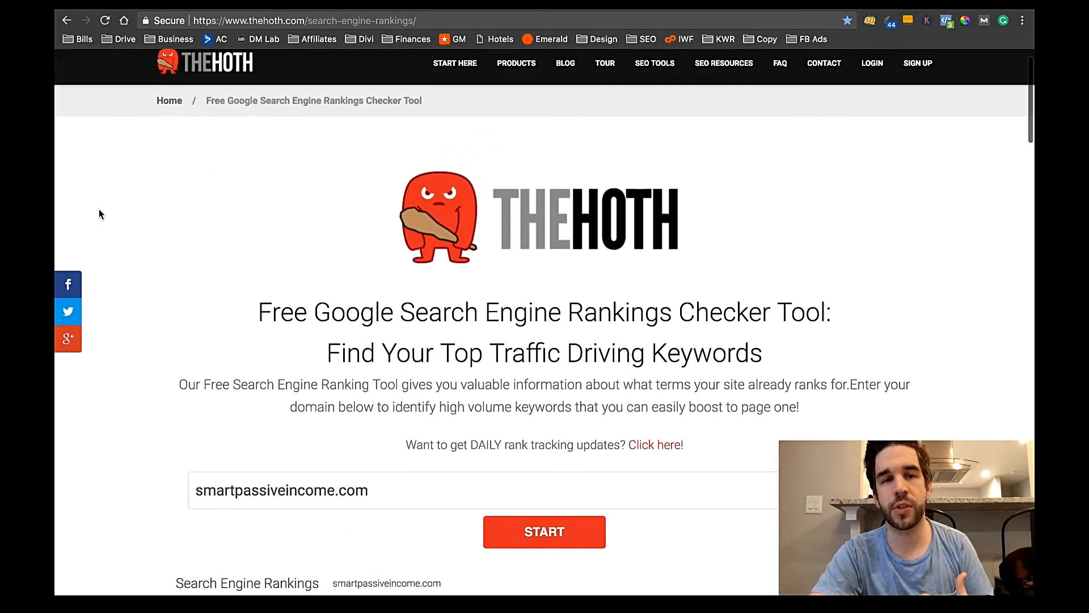